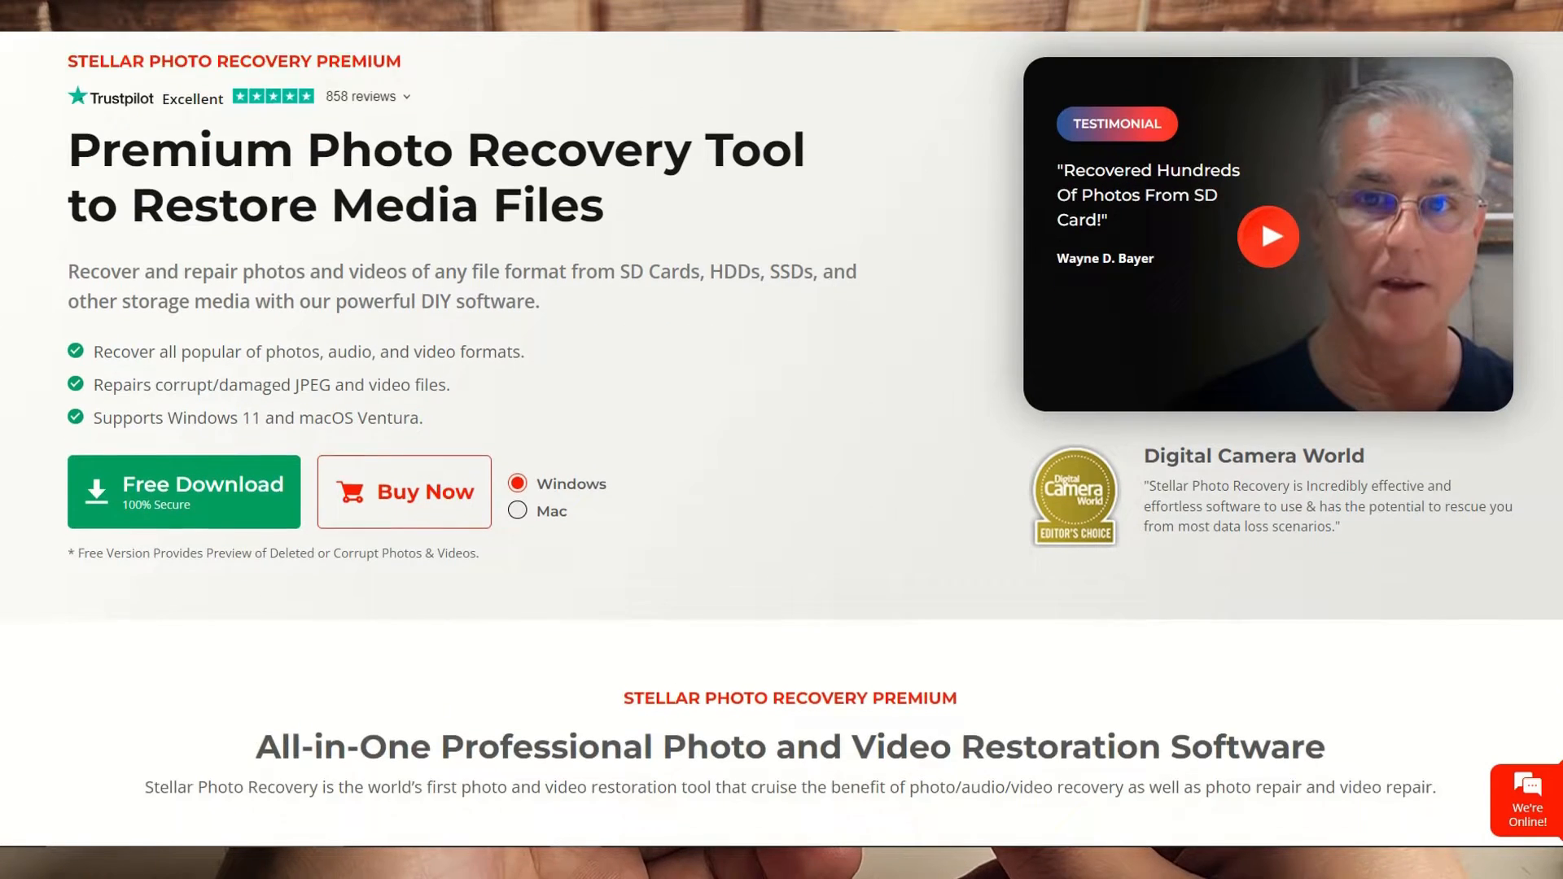
scroll("down", 3)
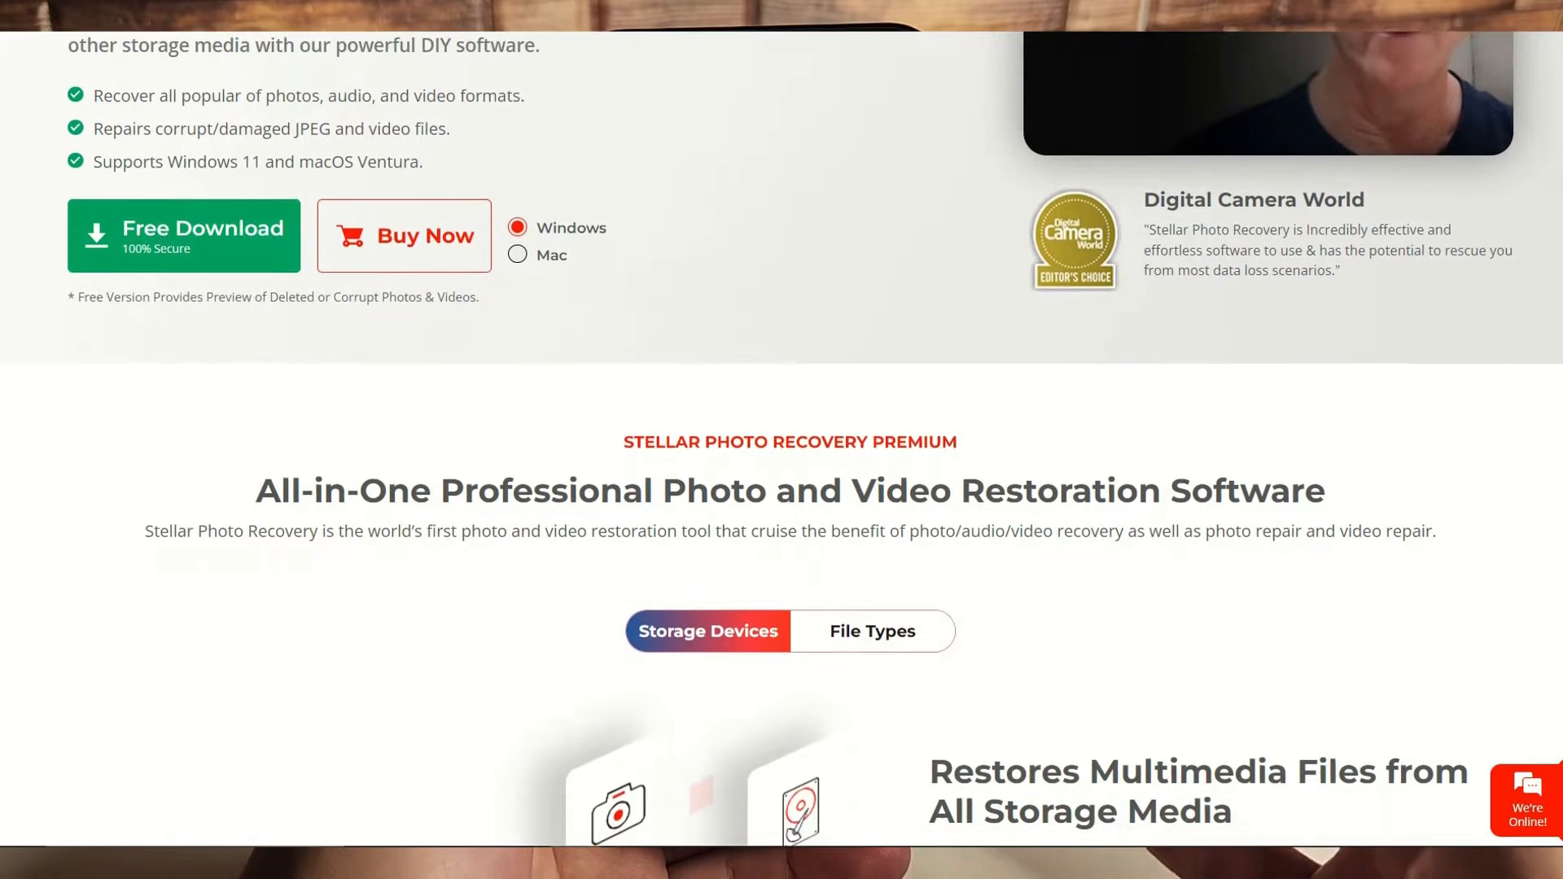
scroll("down", 3)
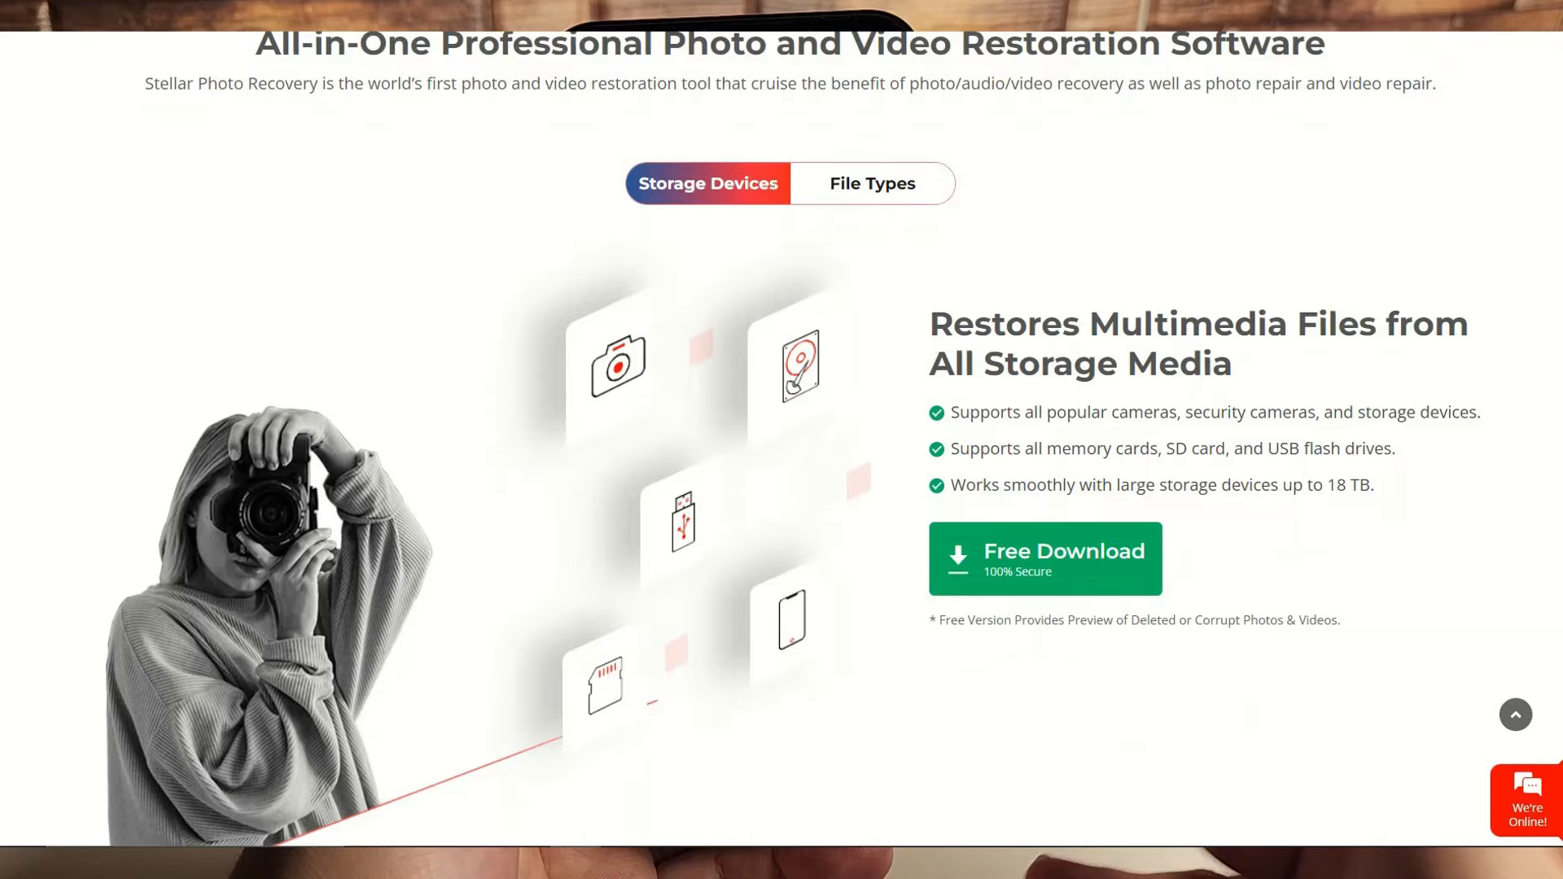
scroll("down", 3)
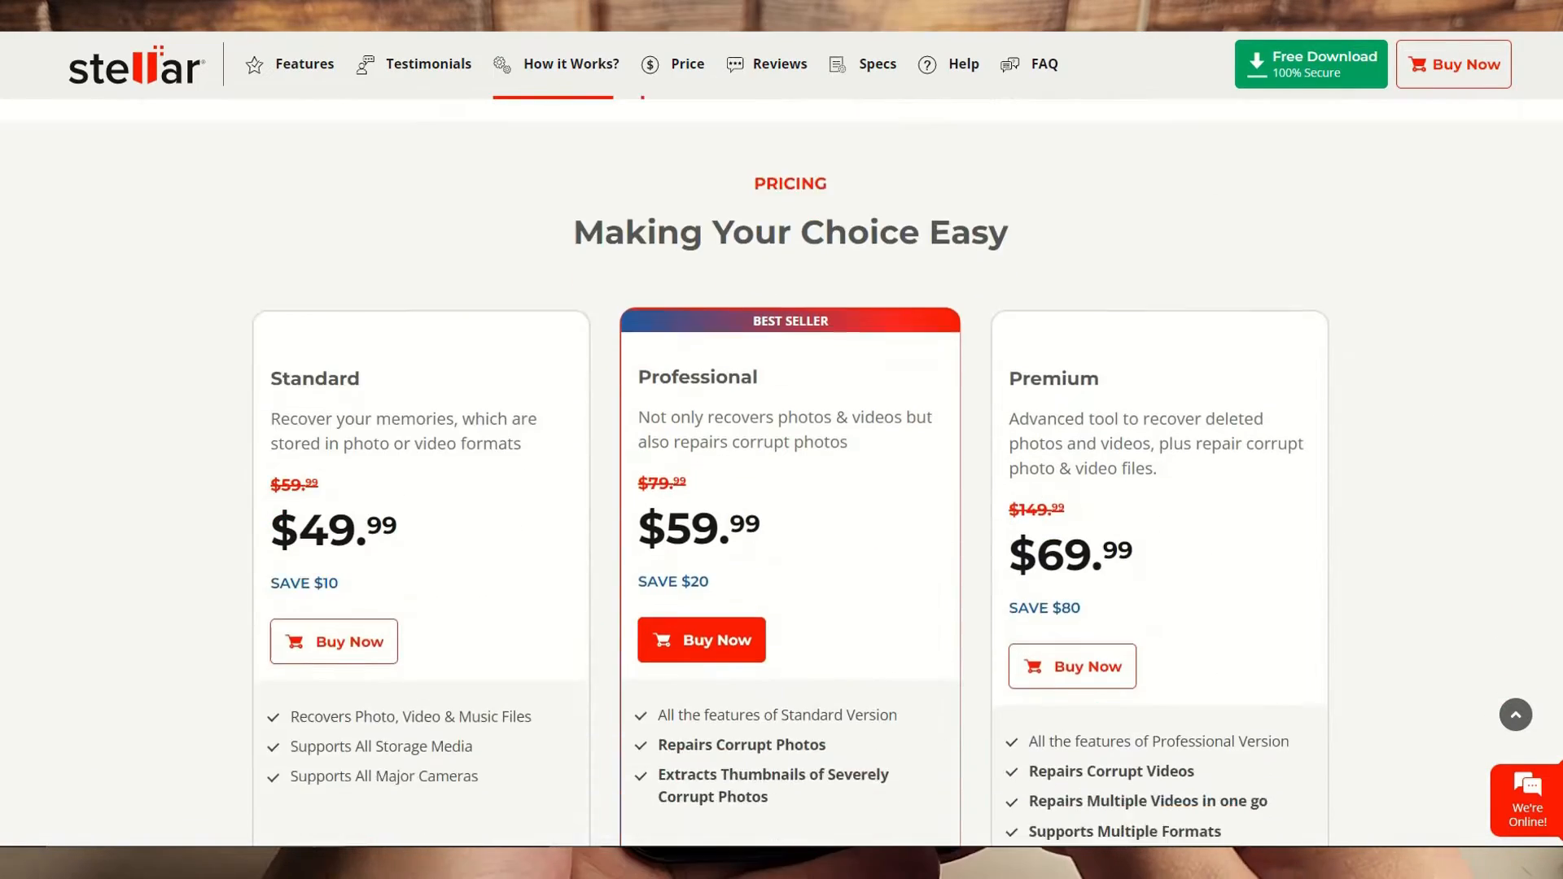
scroll("down", 3)
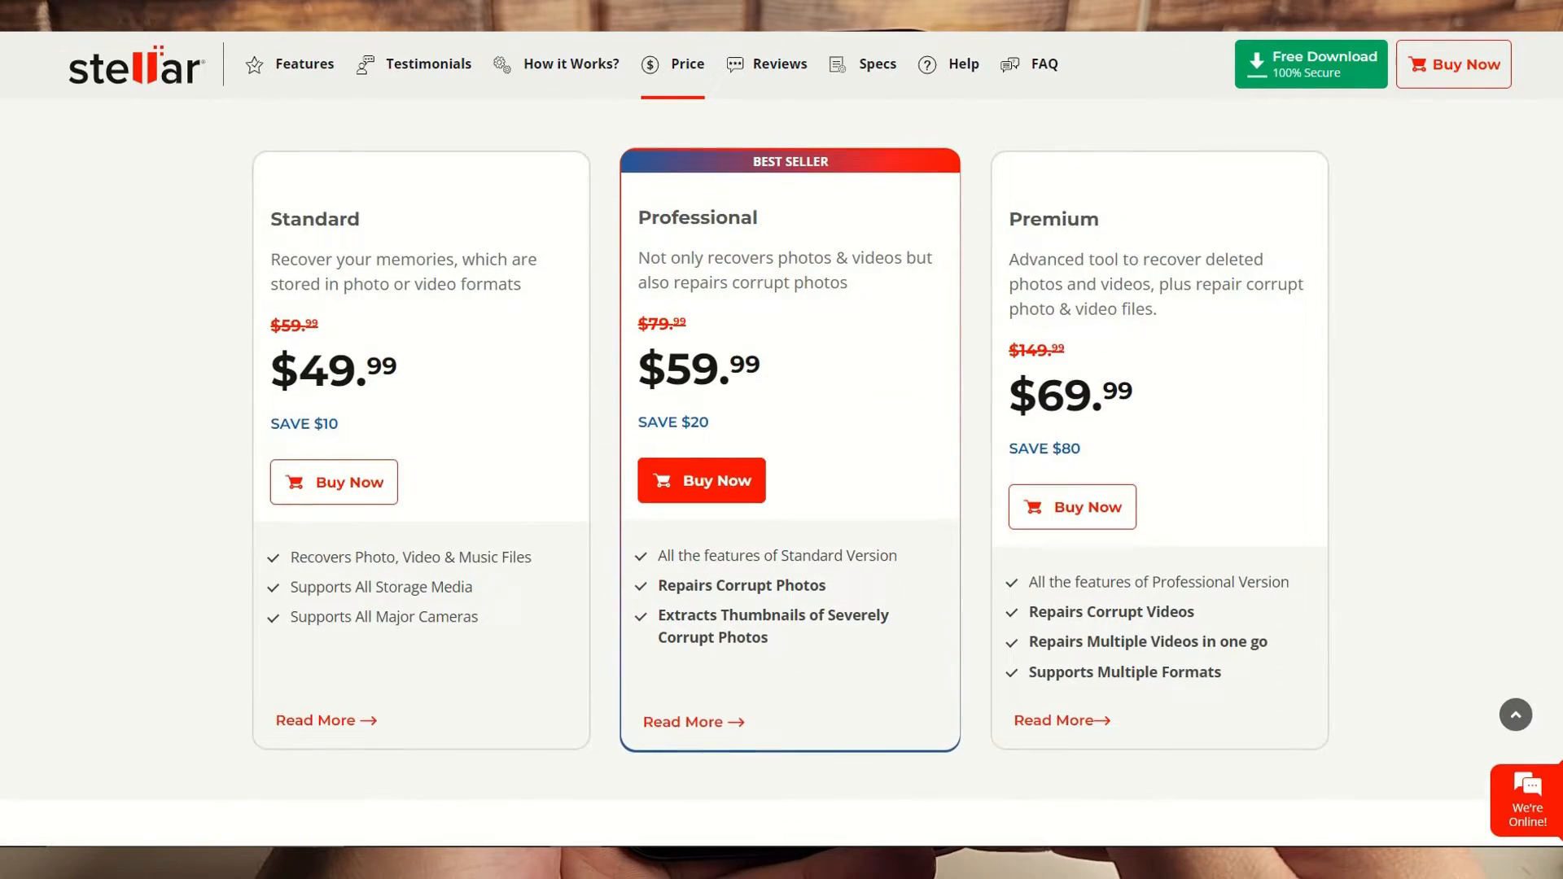